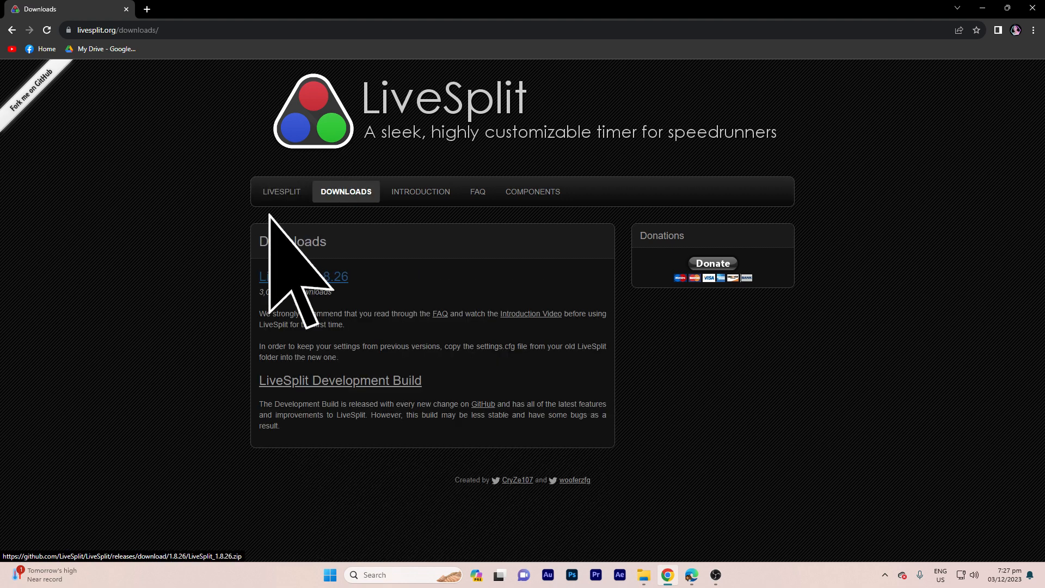
pyautogui.moveTo(997, 50)
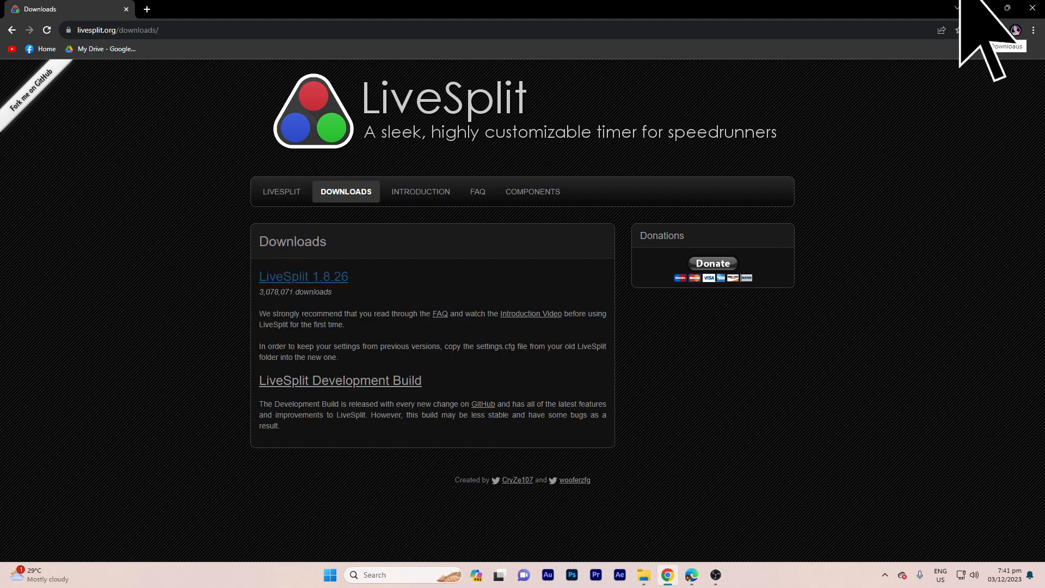
# Show the downloaded LiveSplit 1.8.26 zip in the Downloads folder.
pyautogui.click(642, 575)
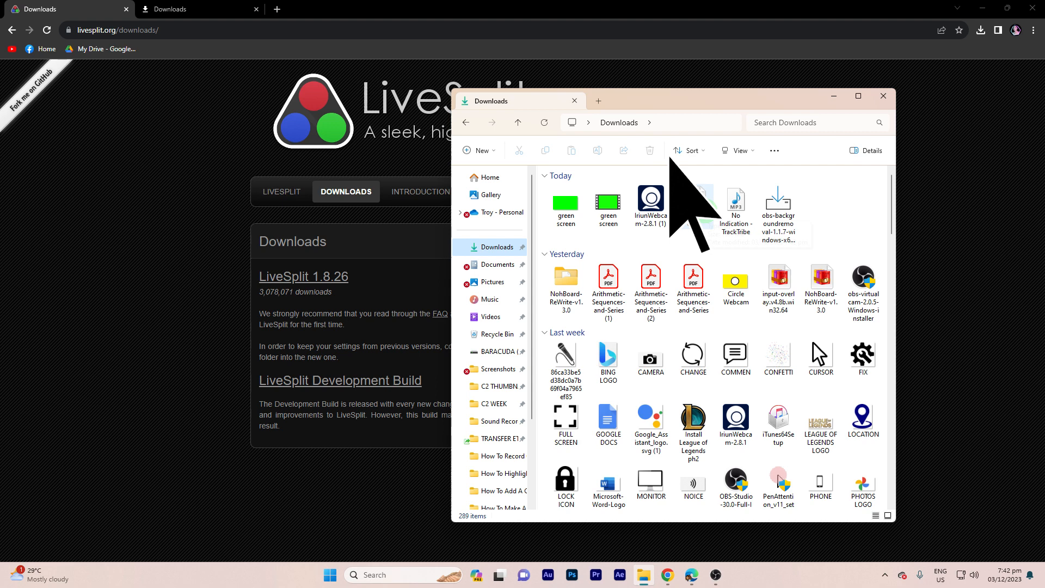
# Extract the LiveSplit zip into LiveSplit_1.8.26 and launch LiveSplit.exe from it.
pyautogui.rightClick(694, 204)
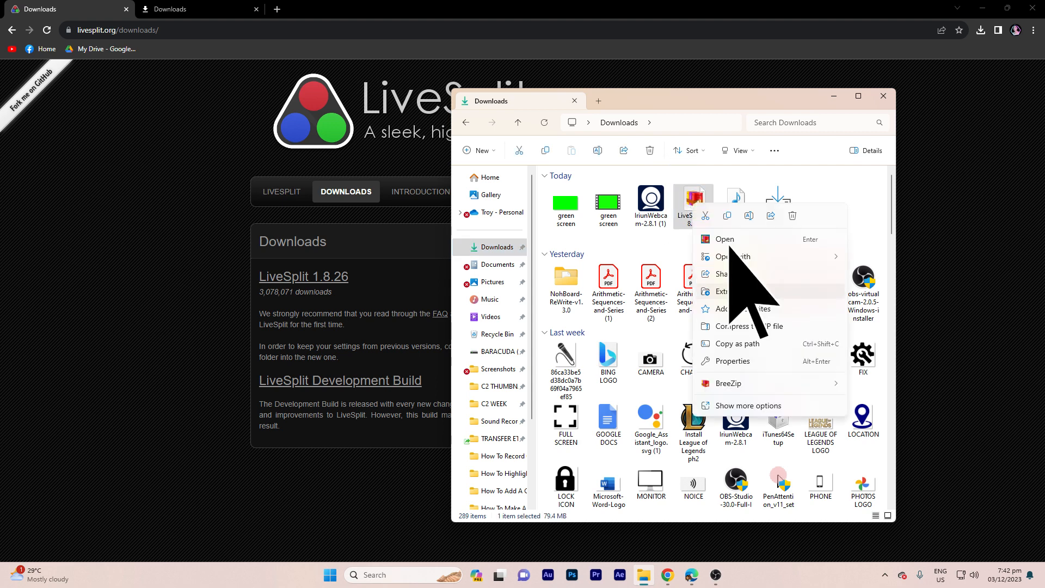
pyautogui.click(726, 292)
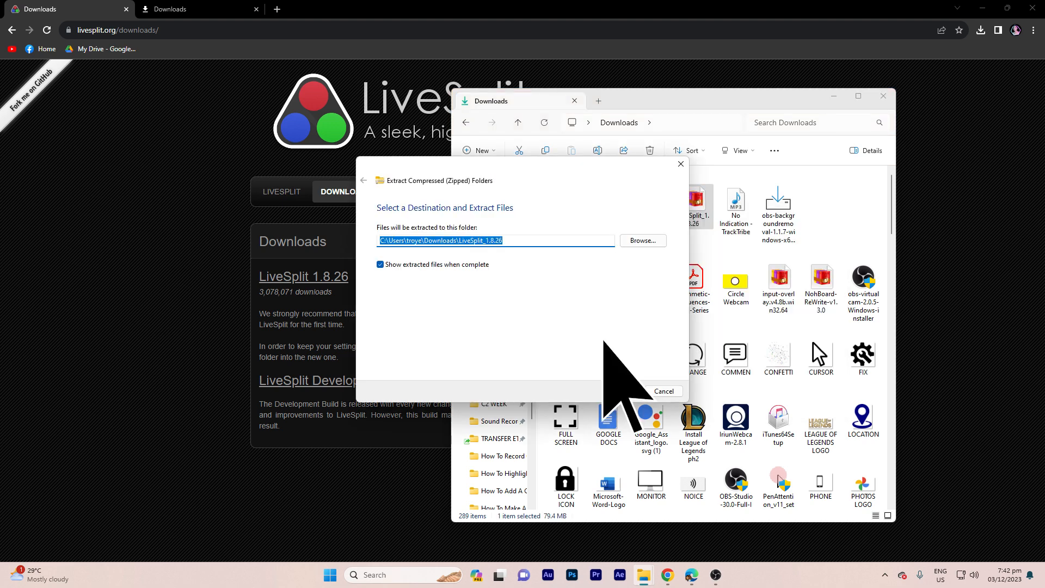
pyautogui.click(620, 391)
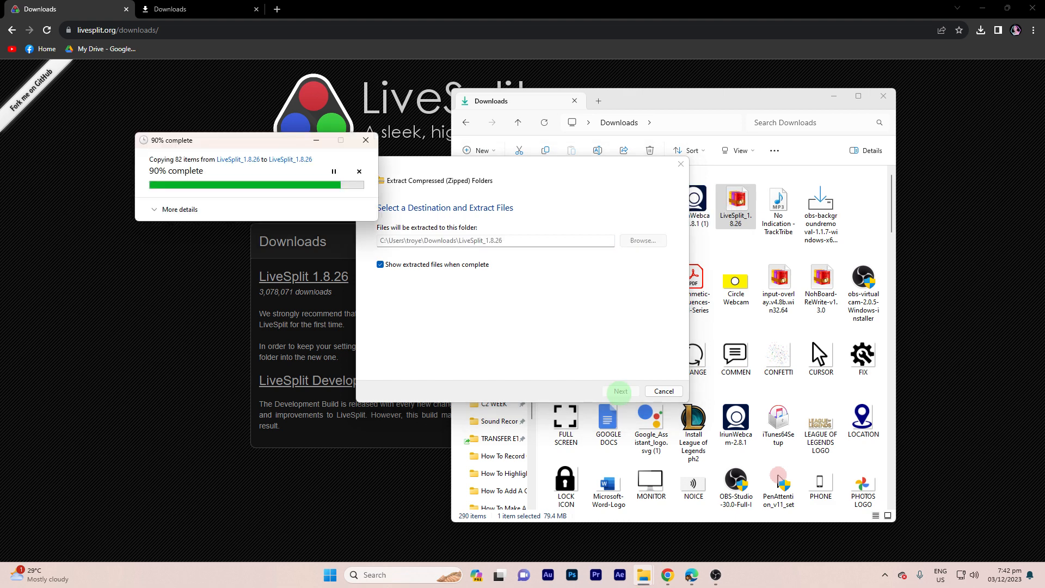
pyautogui.click(619, 391)
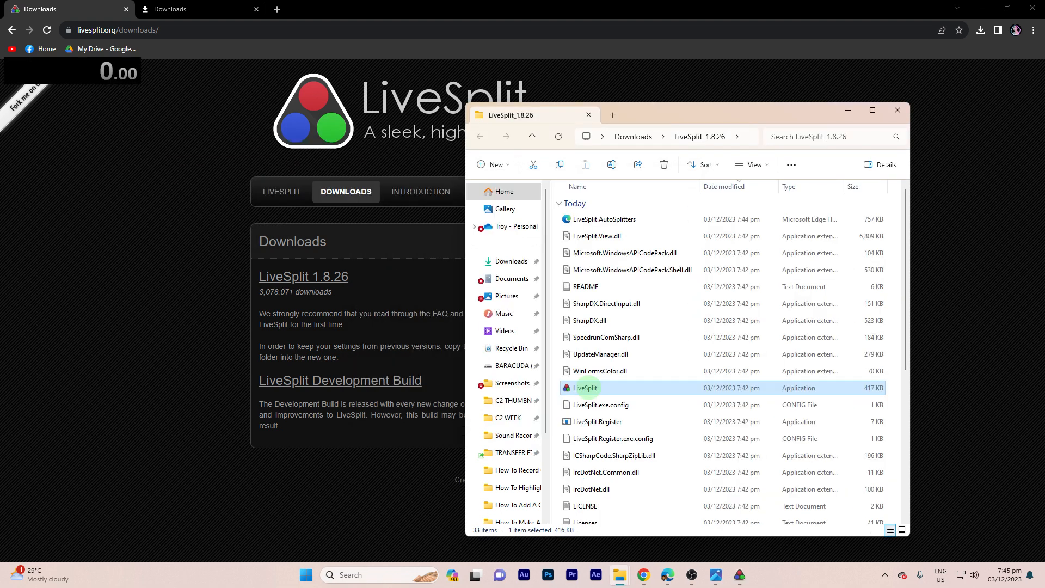
pyautogui.moveTo(130, 73)
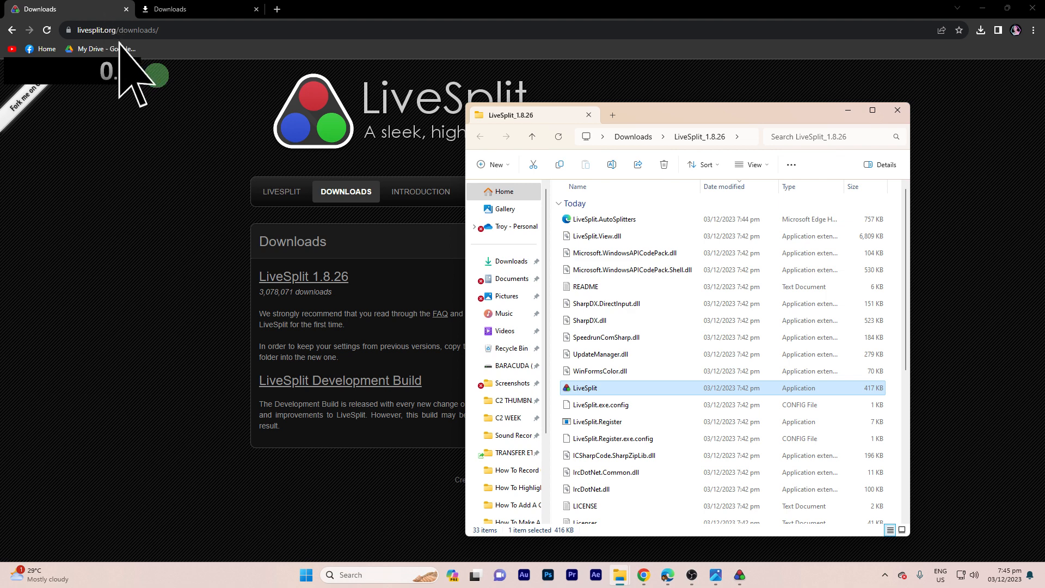
# Move the LiveSplit timer window aside and switch to OBS Studio.
pyautogui.click(896, 110)
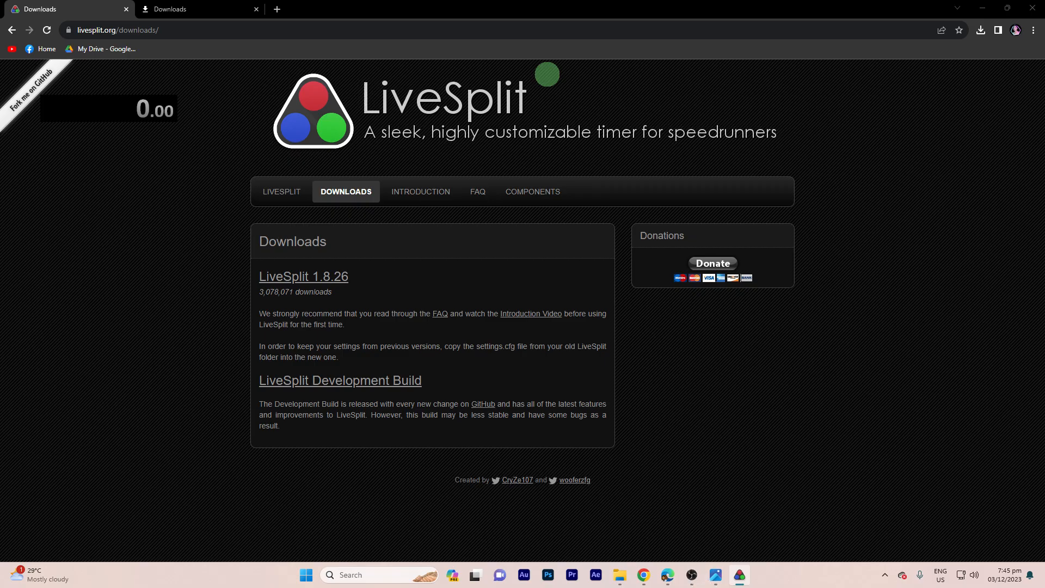
pyautogui.click(702, 575)
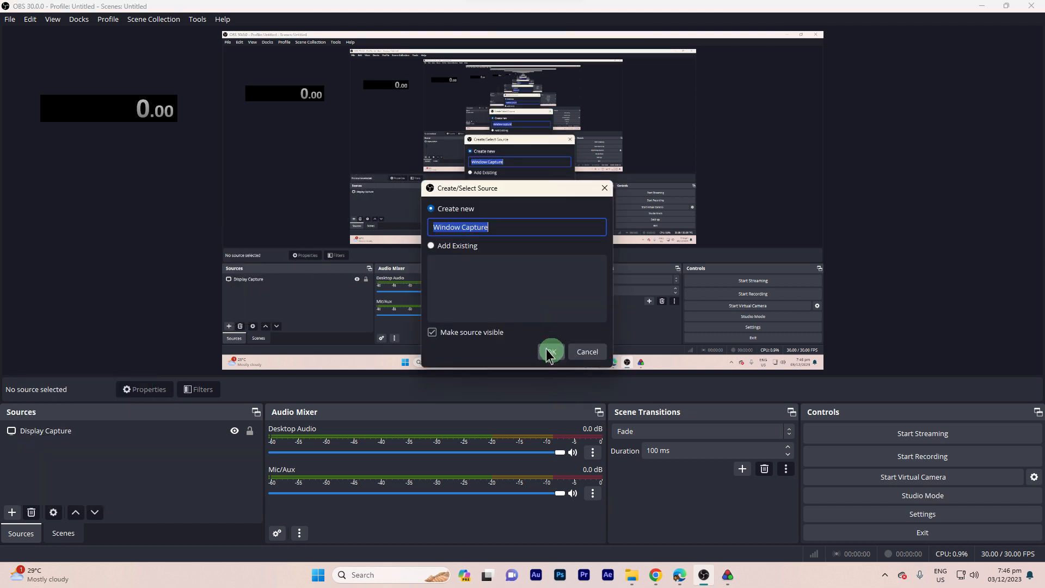
# Create the Window Capture source pointing at the [LiveSplit.exe]: LiveSplit window.
pyautogui.click(549, 352)
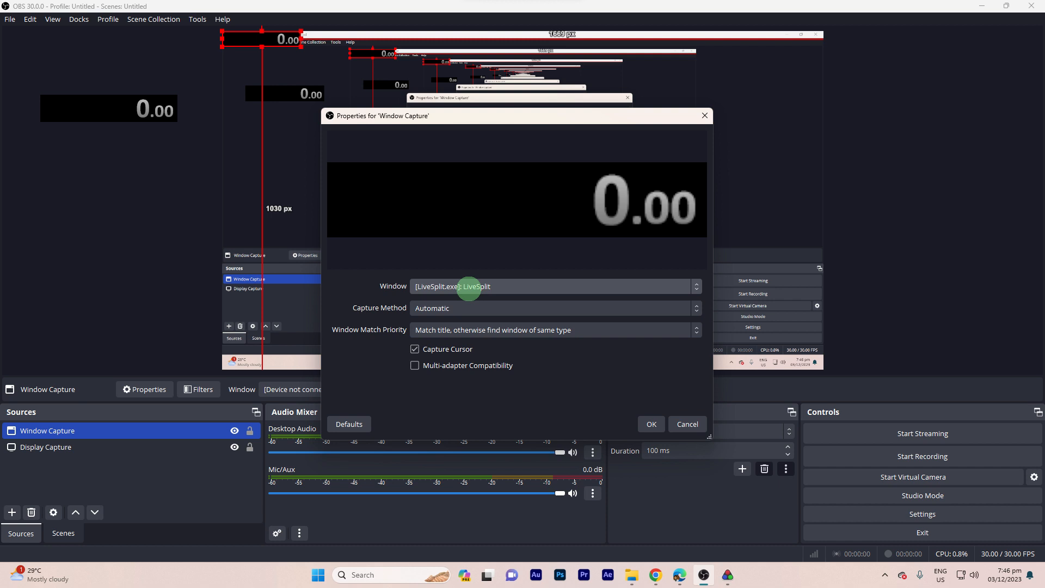
pyautogui.moveTo(467, 293)
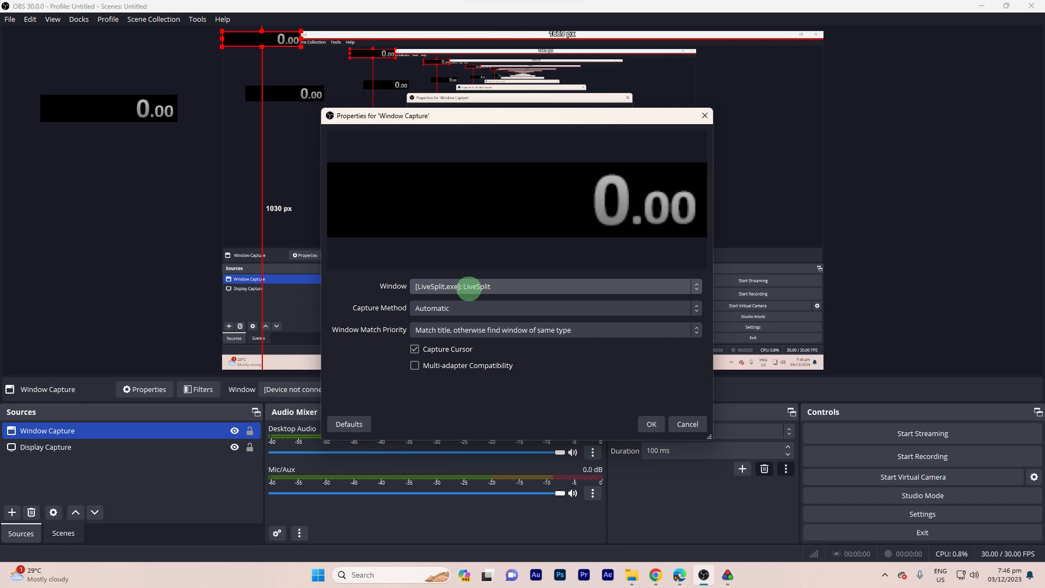
pyautogui.moveTo(650, 424)
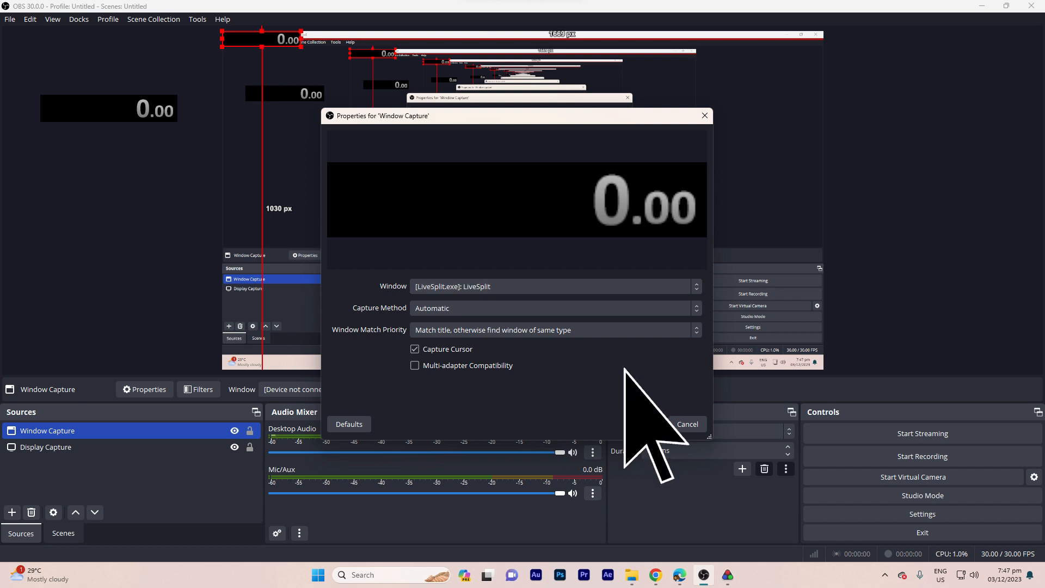
pyautogui.moveTo(650, 424)
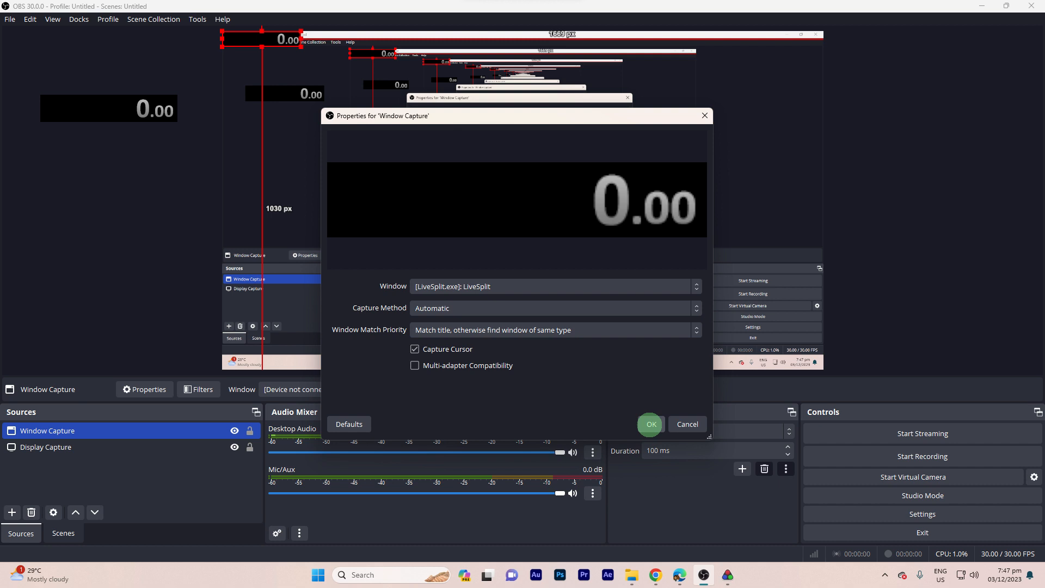
# Confirm the Window Capture properties so the LiveSplit timer shows in the scene.
pyautogui.click(649, 423)
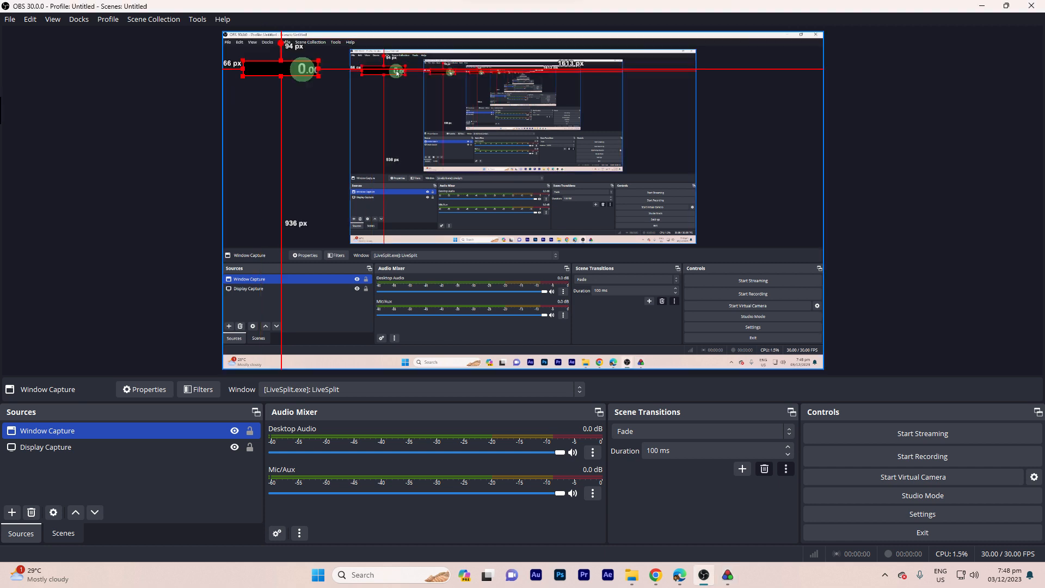